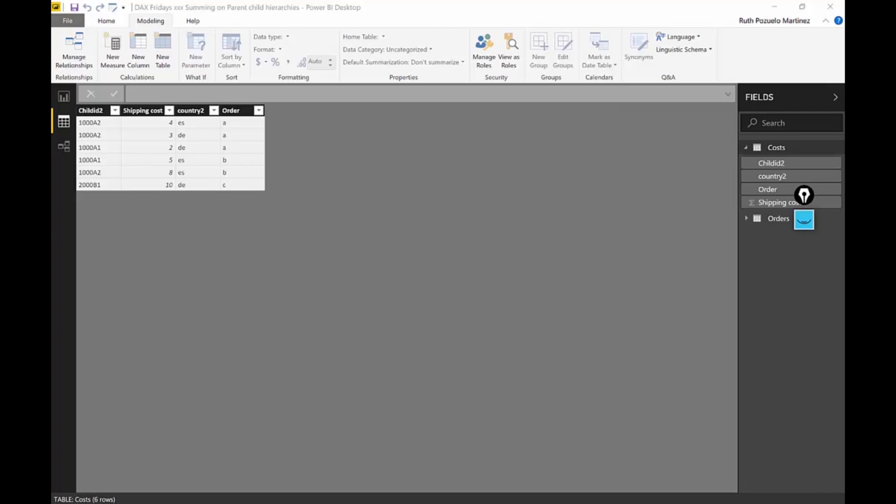
mouse_move(771, 251)
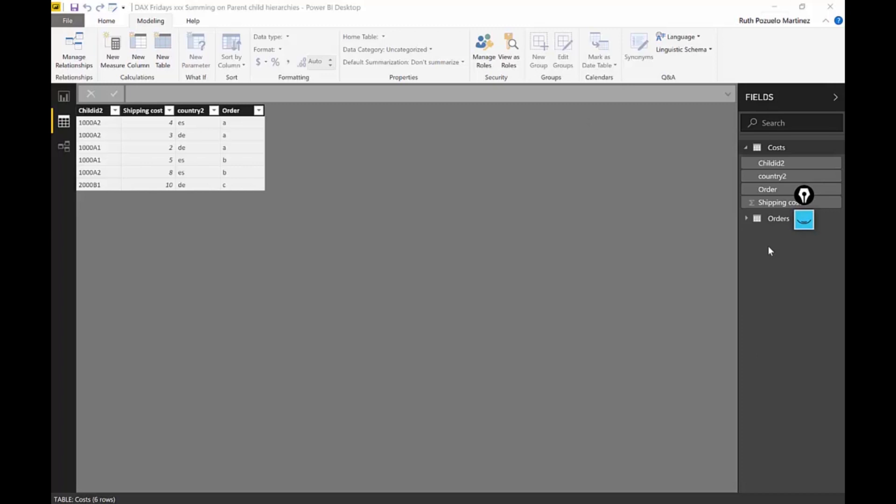
mouse_move(785, 150)
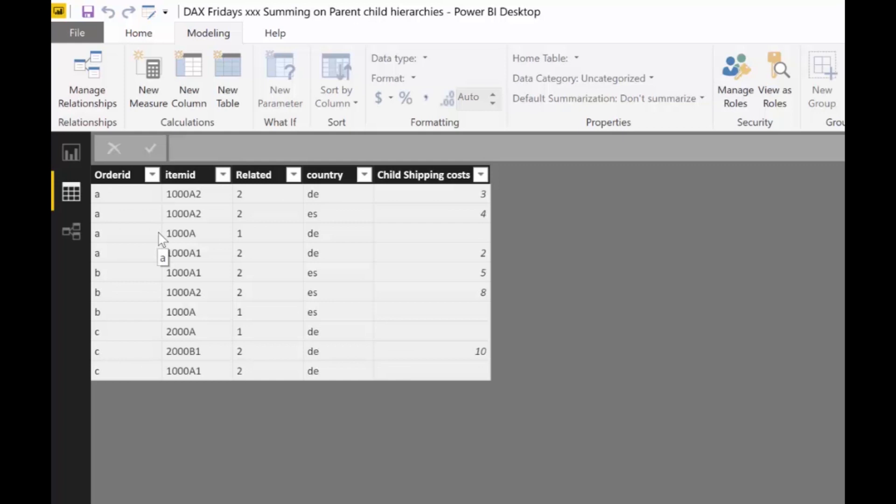
mouse_move(782, 317)
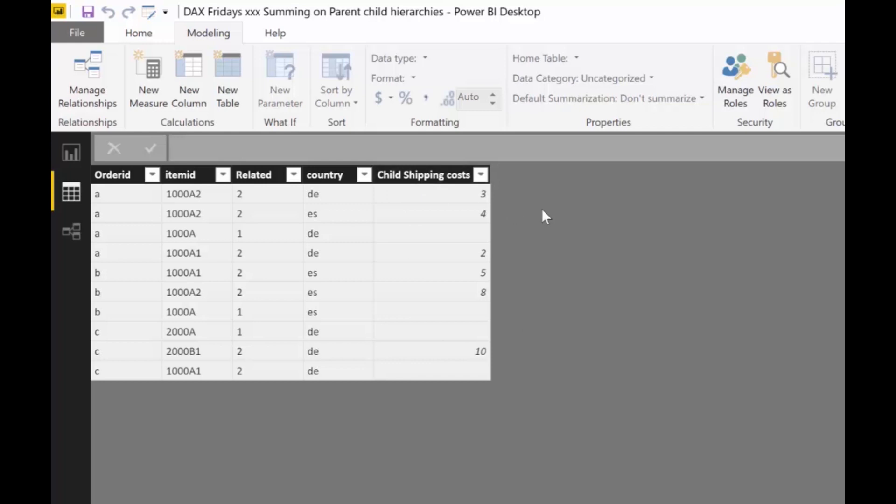
mouse_move(400, 216)
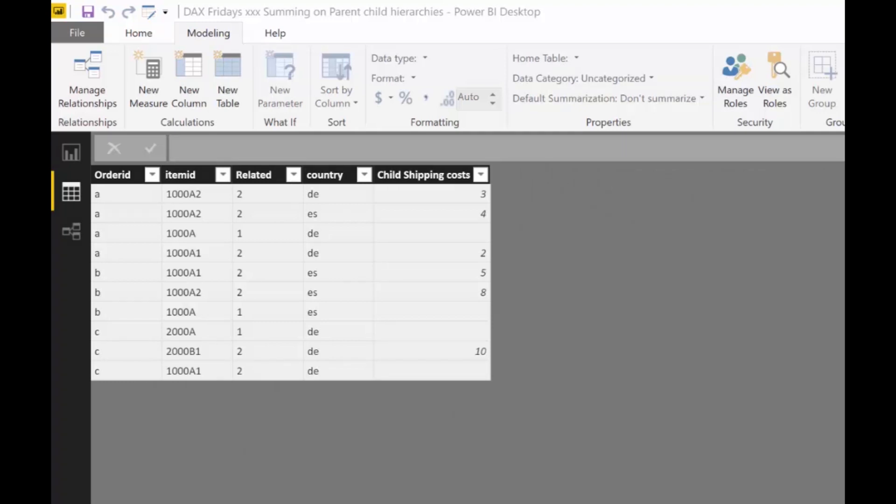
mouse_move(121, 194)
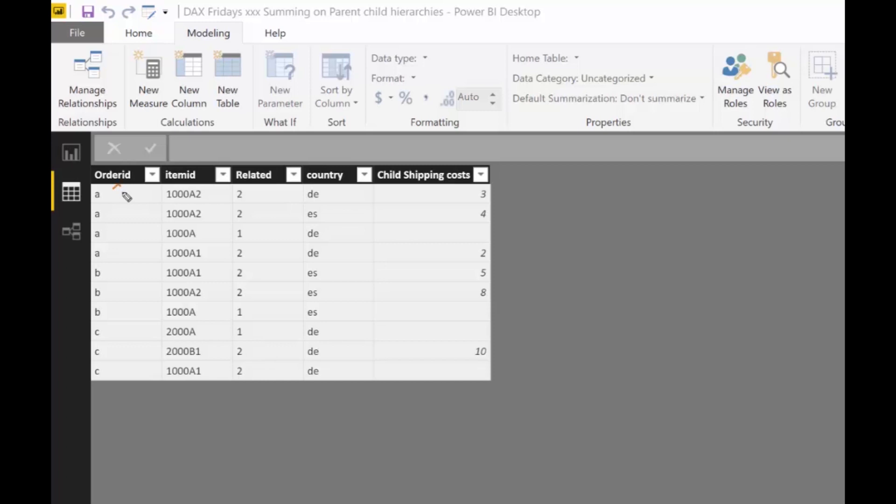
drag(115, 189, 109, 260)
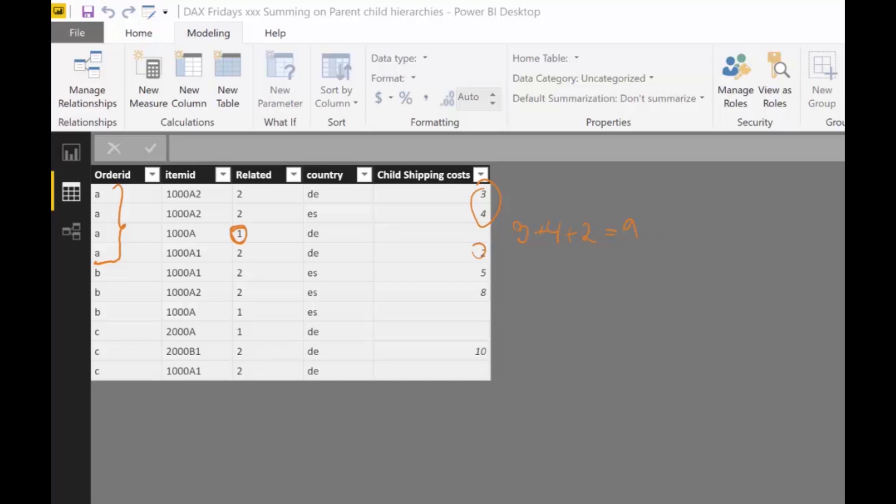
drag(120, 269, 118, 320)
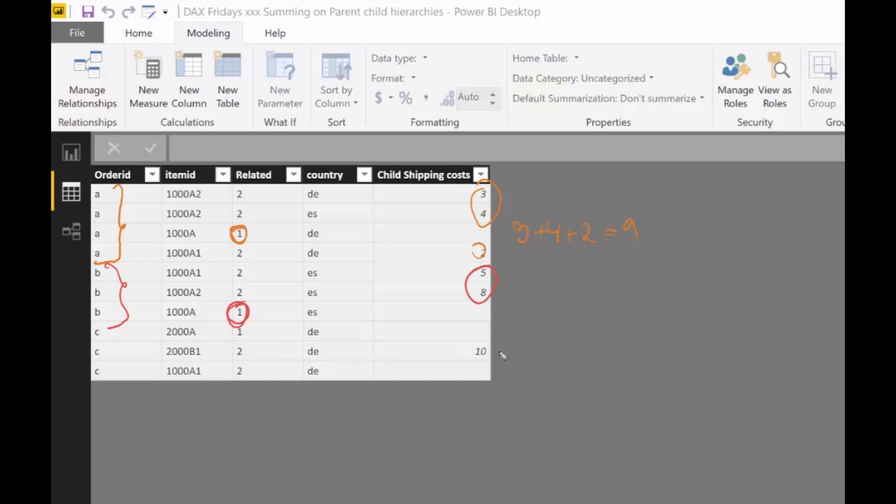
mouse_move(497, 298)
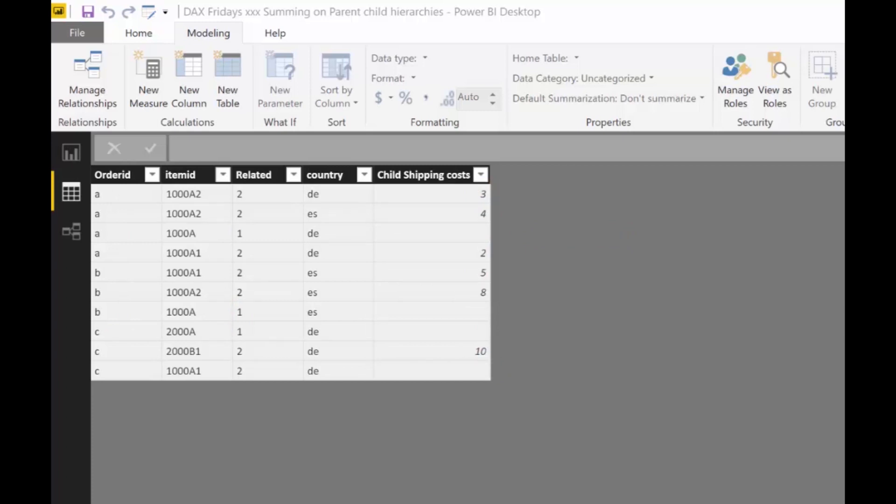
mouse_move(563, 320)
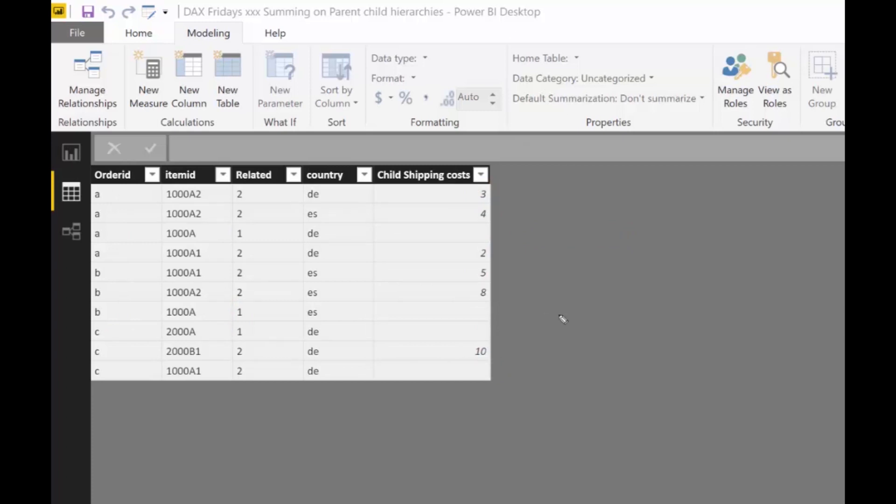
mouse_move(424, 177)
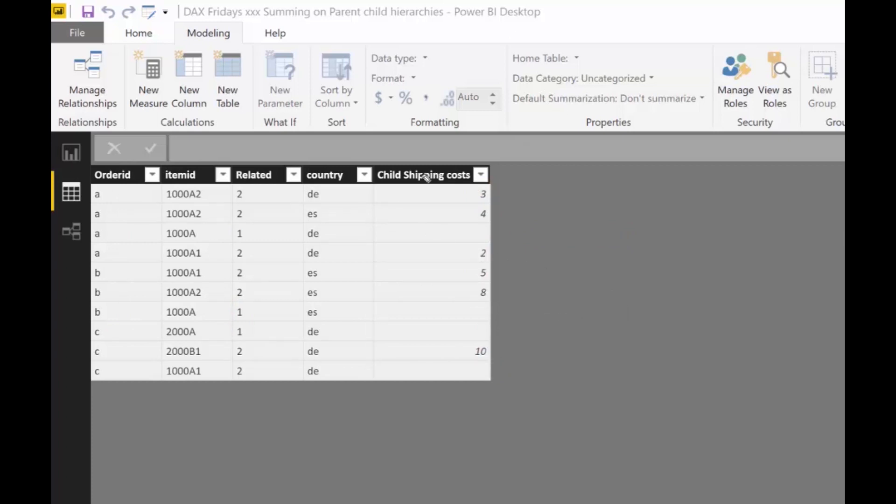
mouse_move(836, 383)
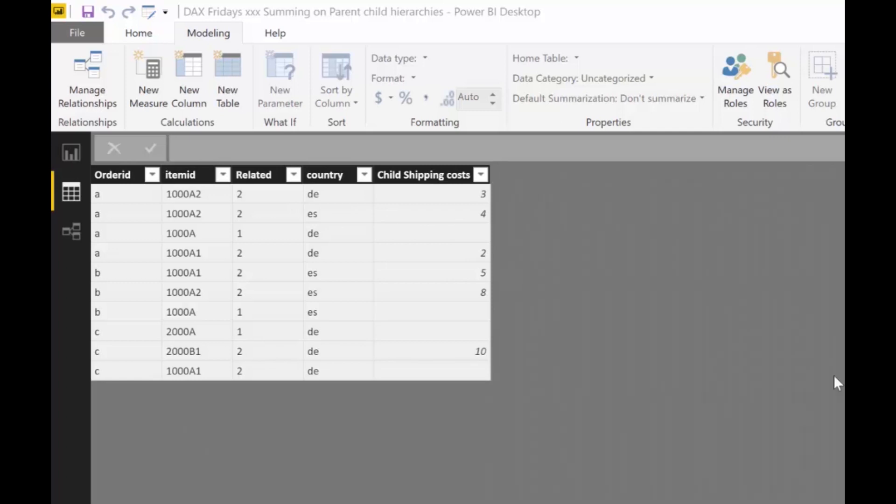
mouse_move(217, 217)
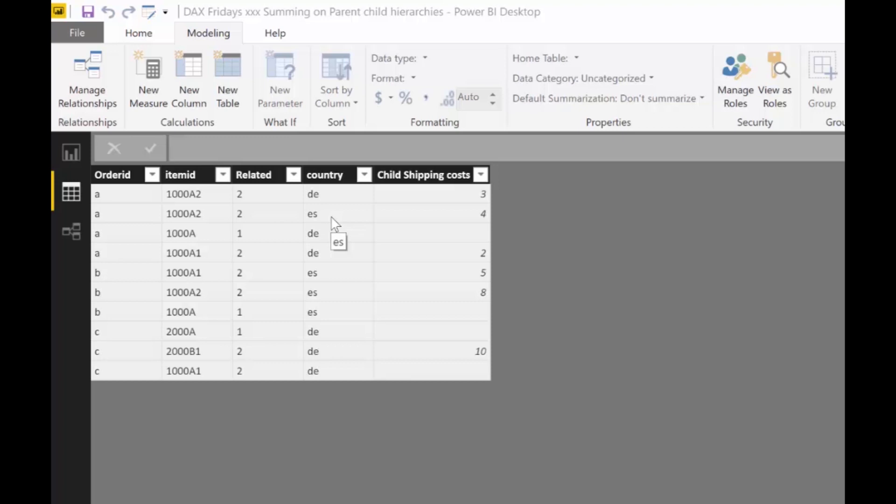
mouse_move(589, 243)
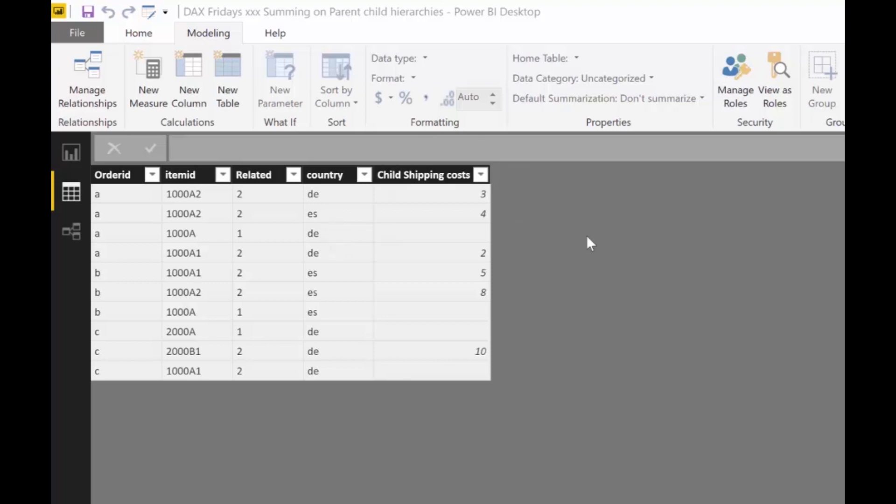
mouse_move(249, 140)
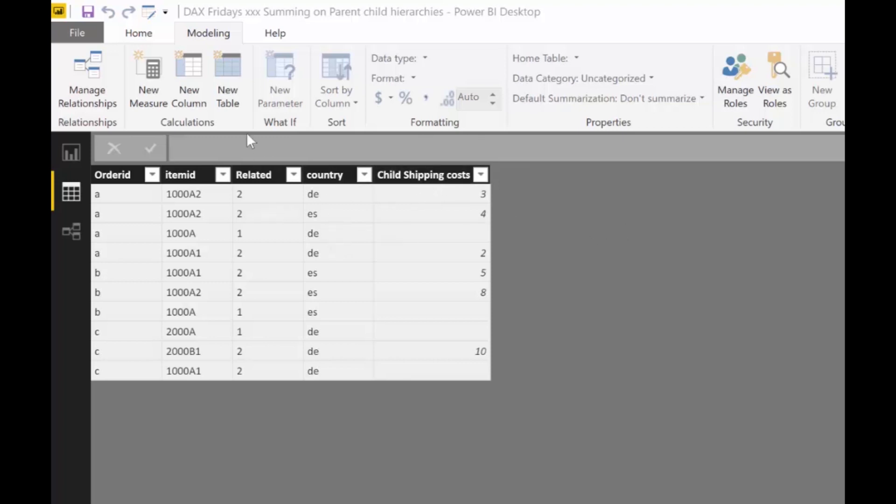
click(189, 75)
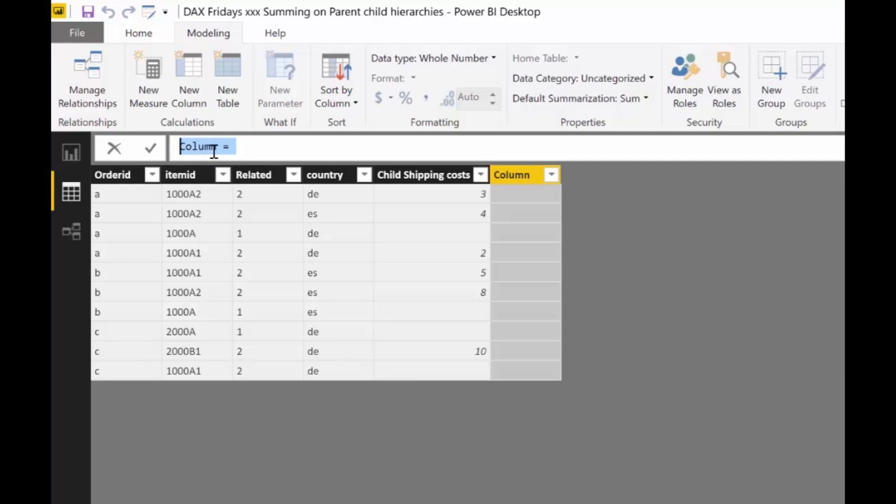
- Name the column 'Shipping costs parent' and return BLANK() when Orders[Related] is "2"
text(Shipping c)
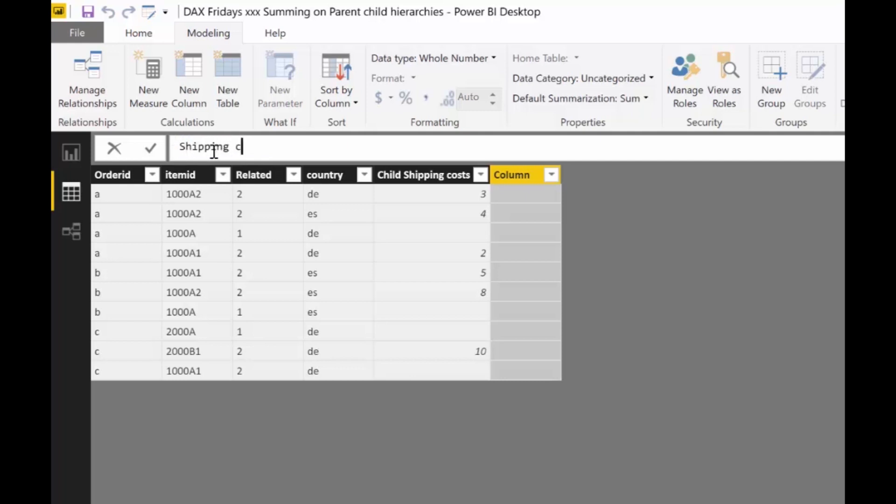
text(osts parent= IF()
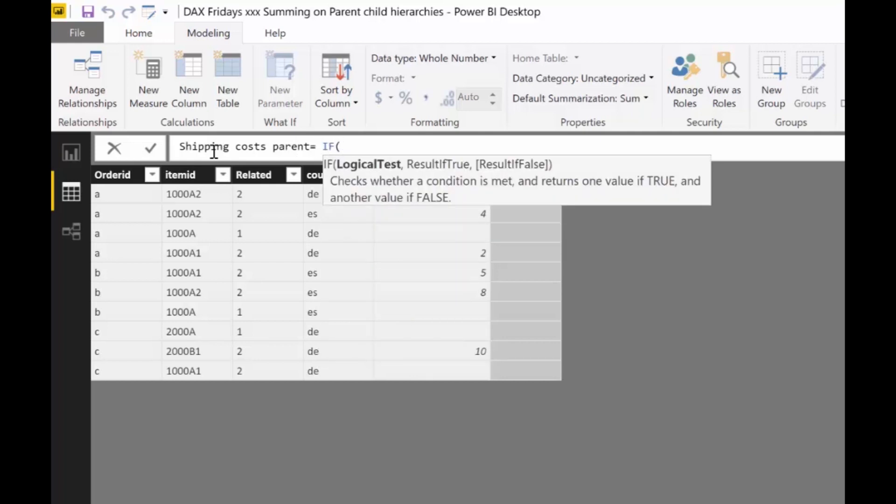
text(orders[Related]=)
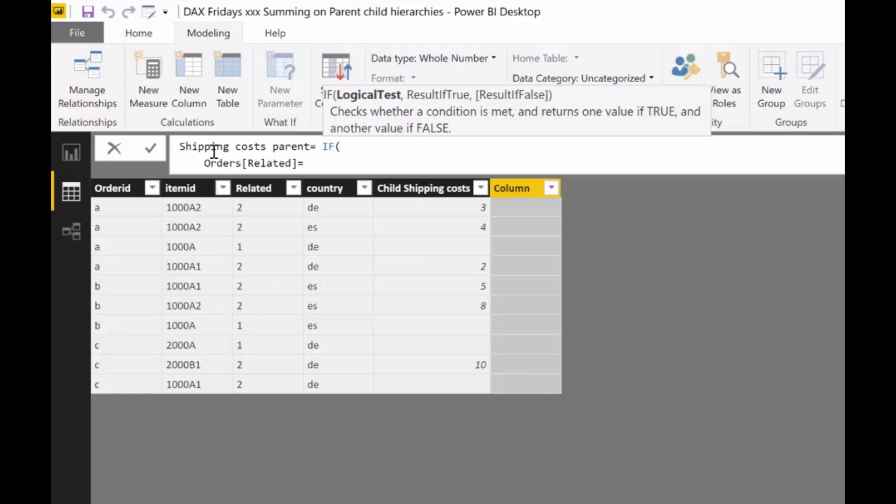
text("2")
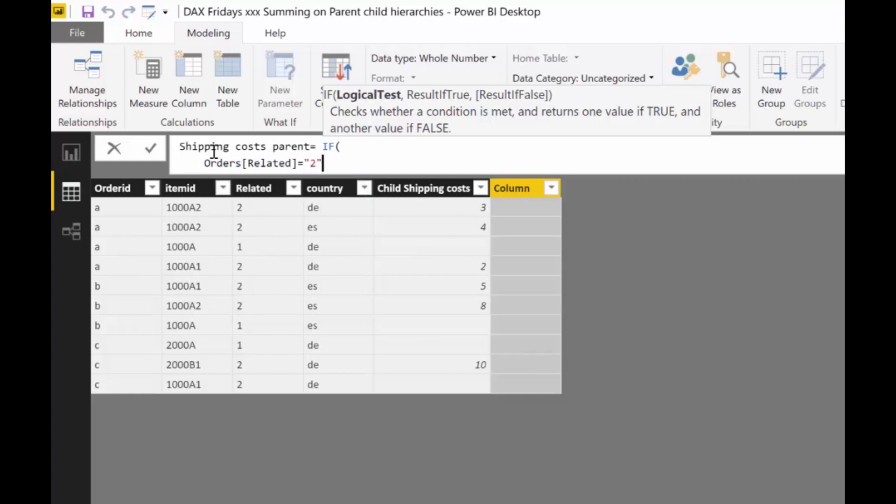
text(,)
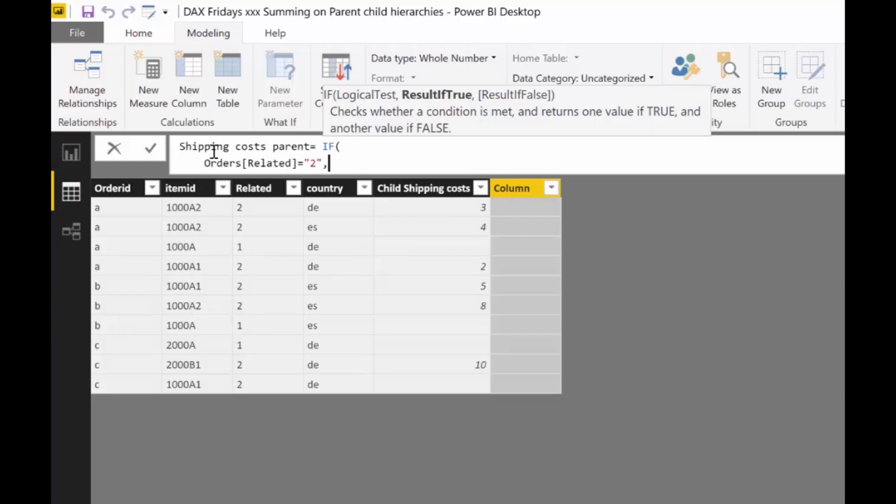
text(bla)
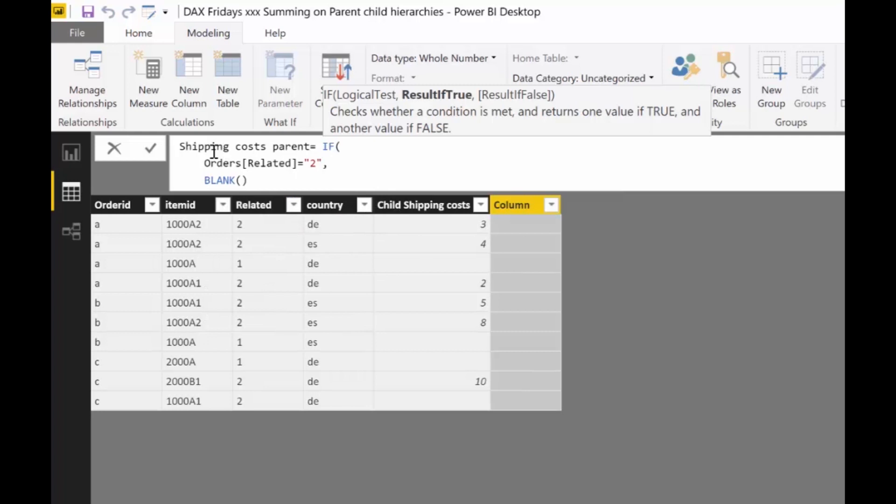
text(,)
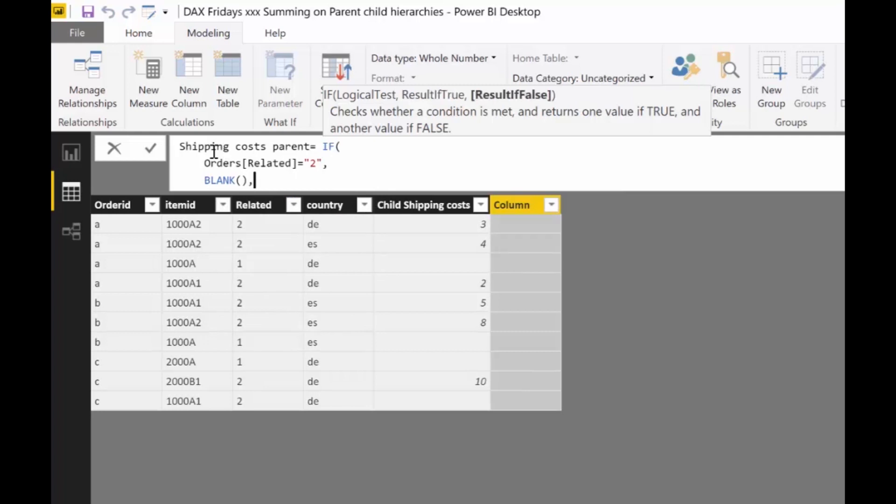
key(Enter)
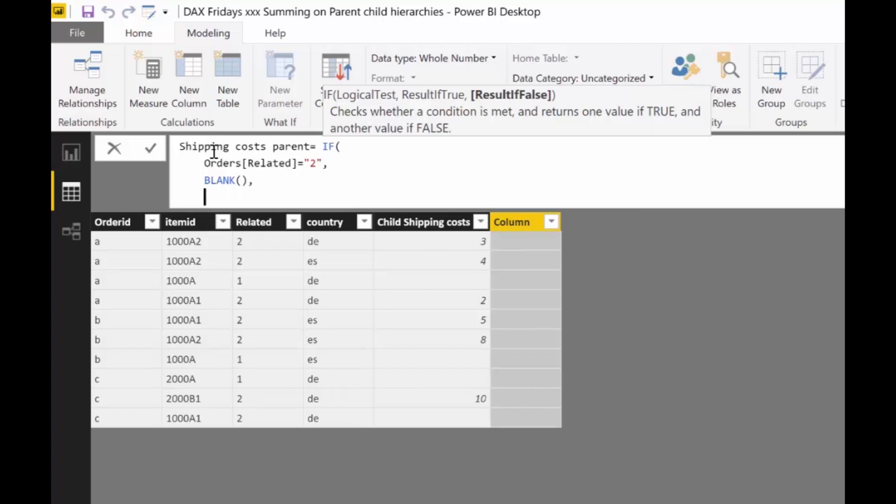
- On a new line, begin the otherwise branch with SUMX(FILTER(Orders
text(SUMX()
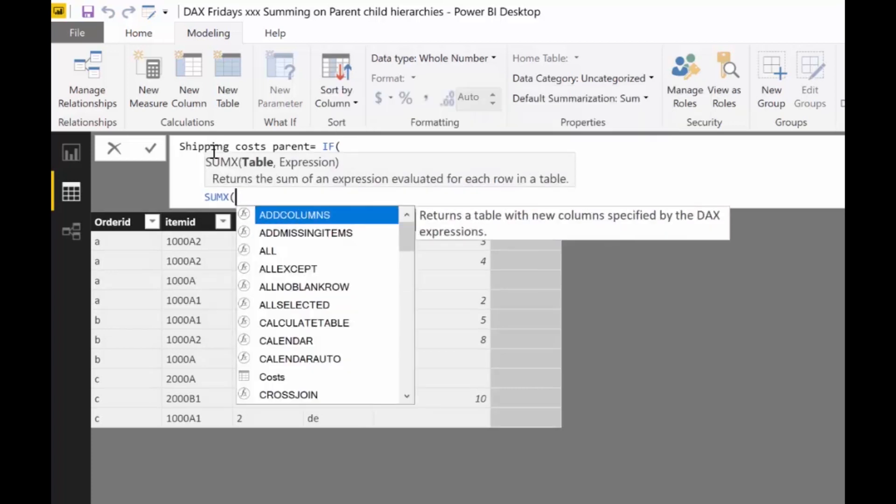
text(file)
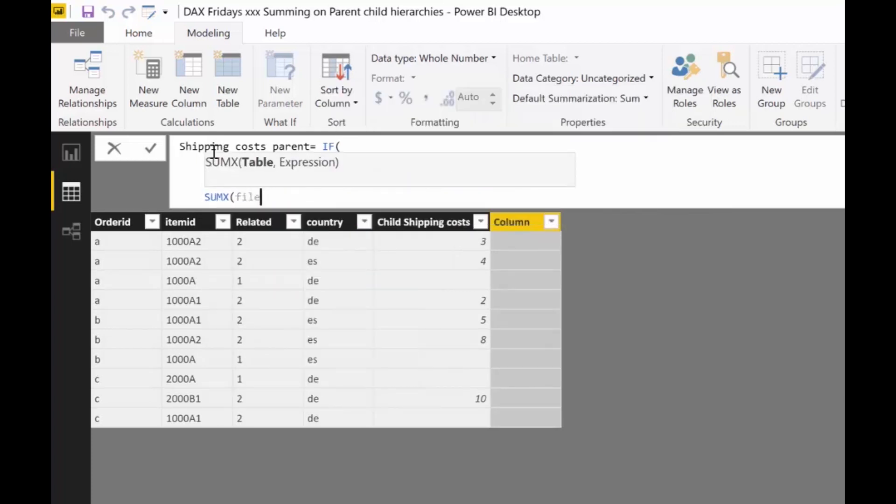
text(FILTER()
text(Orders,)
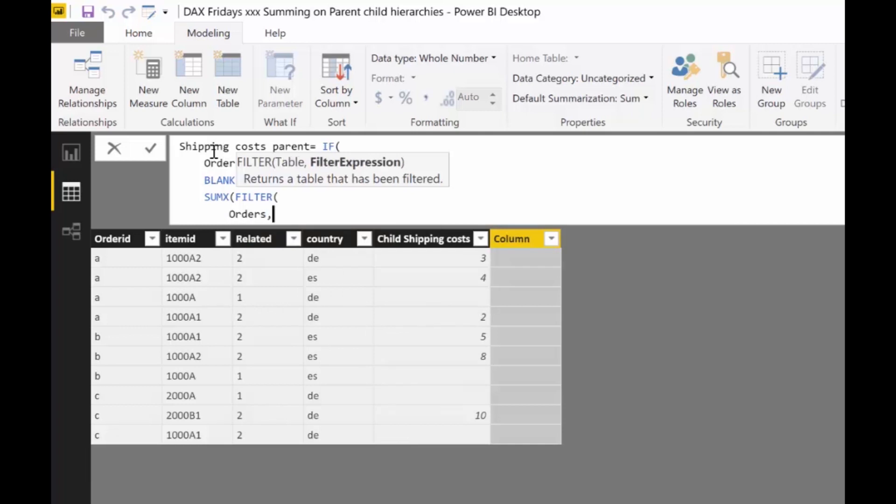
- Enter the FILTER condition Orders[Orderid]=EARLIER(Orders[Orderid]) using autocomplete
text(o)
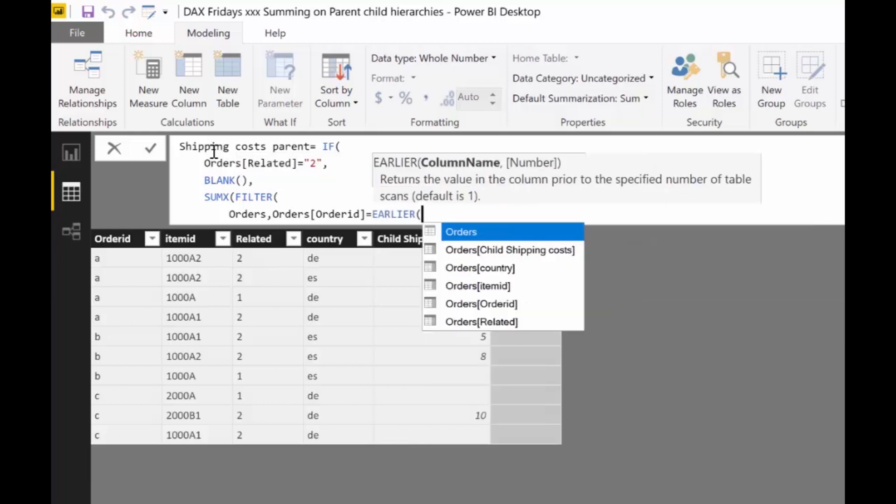
text(orde)
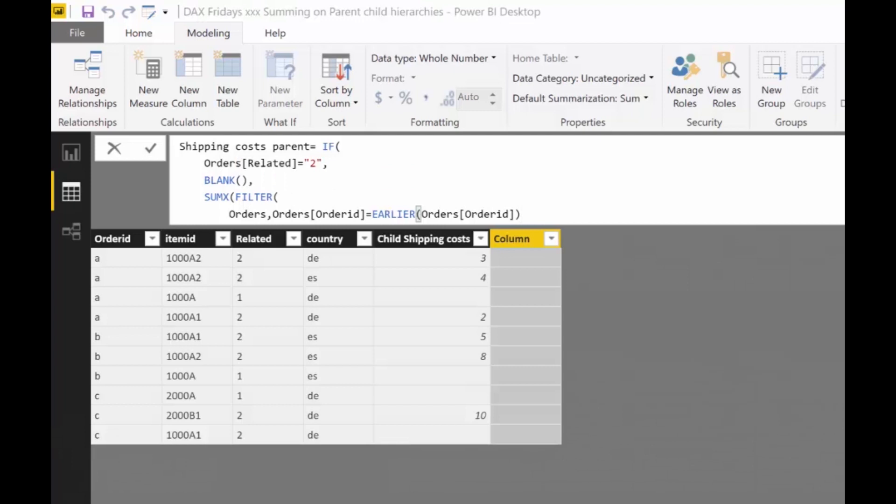
- Annotate how EARLIER works, then close the FILTER call with a parenthesis
drag(97, 257, 98, 321)
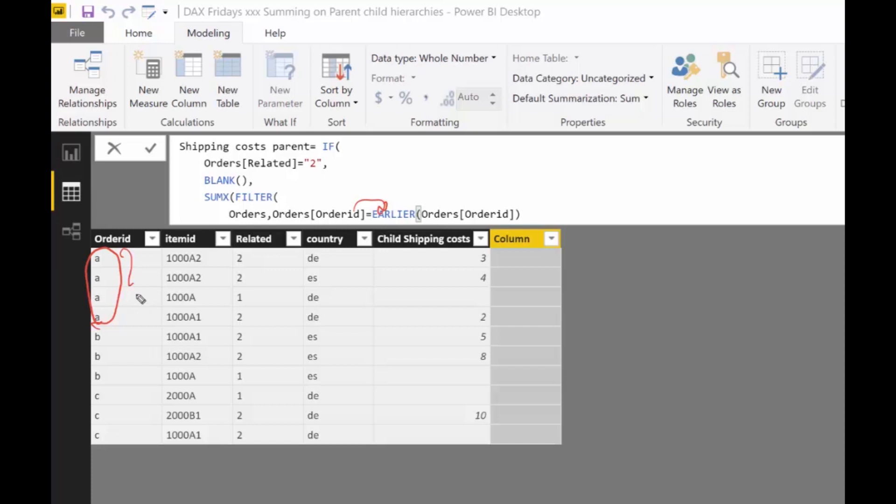
mouse_move(127, 338)
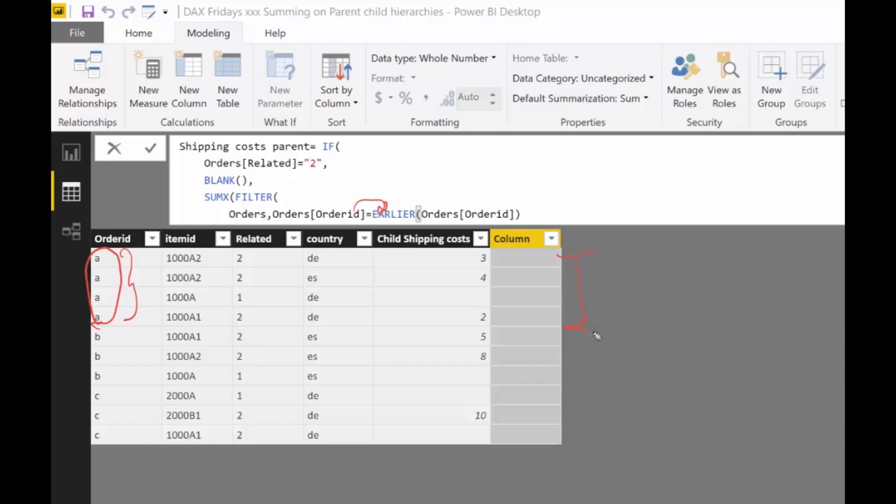
mouse_move(534, 275)
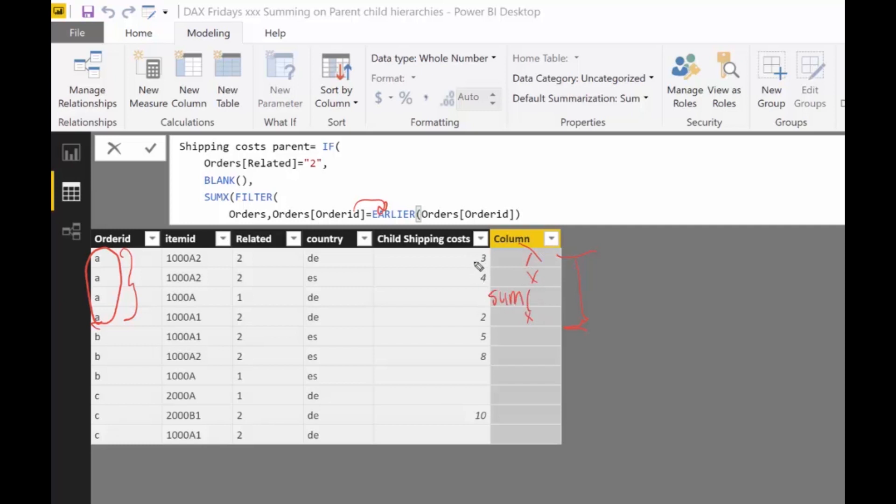
drag(480, 257, 480, 337)
text())
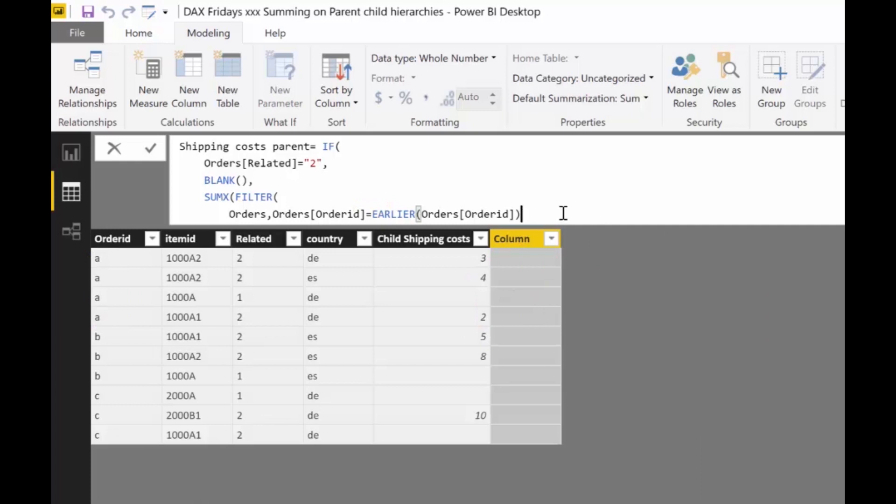
- Sum Orders[Child Shipping costs] in SUMX and commit, giving parent totals 9, 13 and 10
text(,)
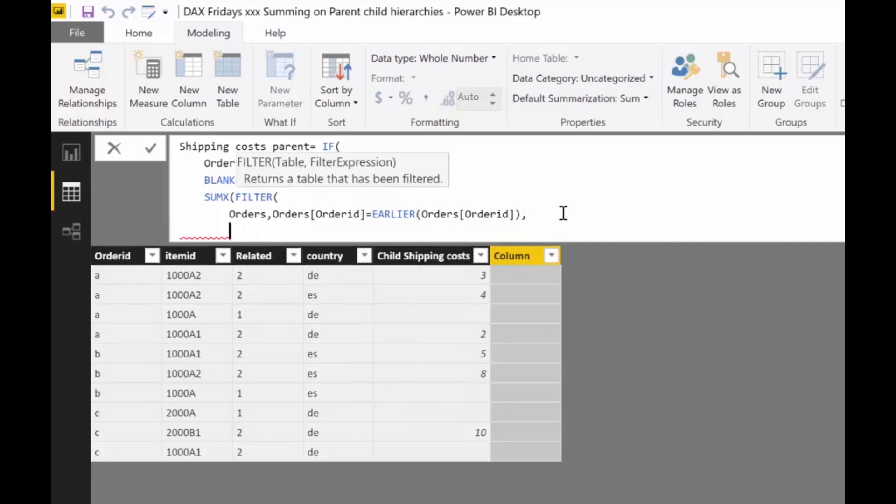
text(or)
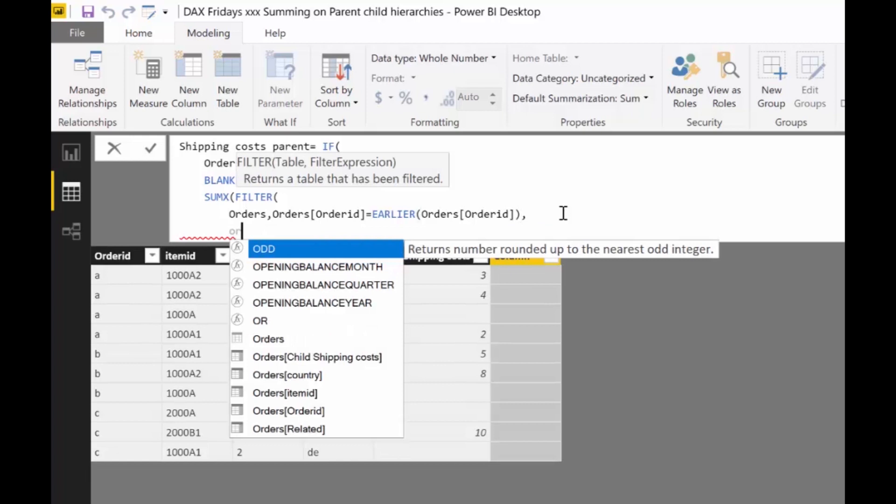
click(317, 357)
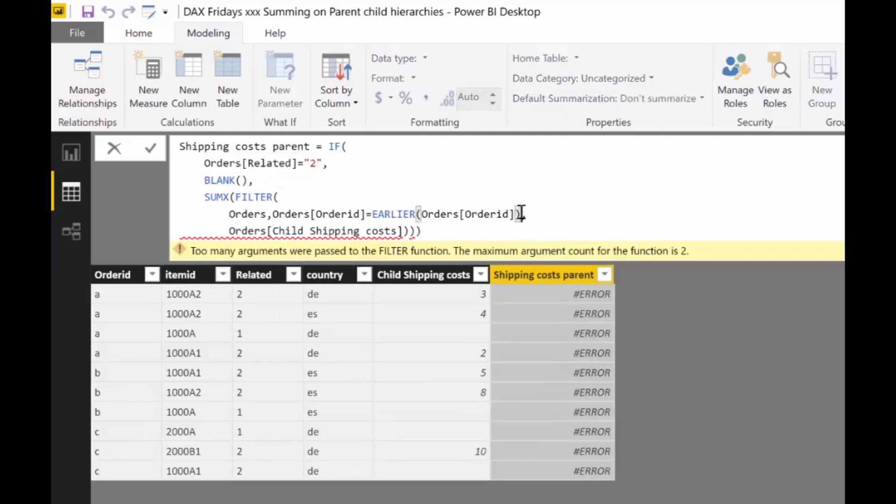
text(,)
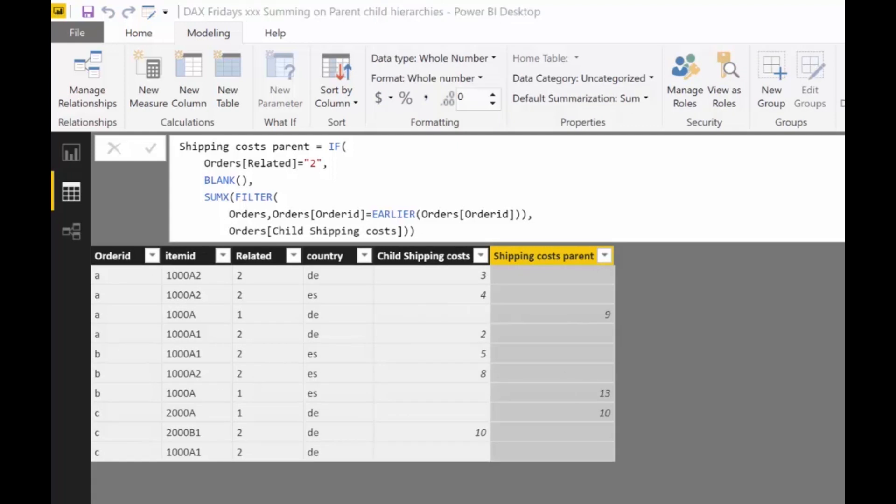
drag(469, 269, 497, 303)
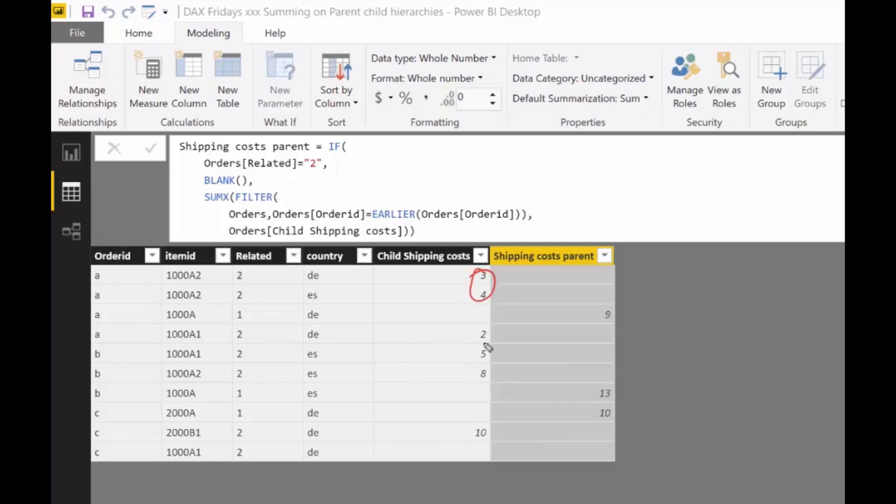